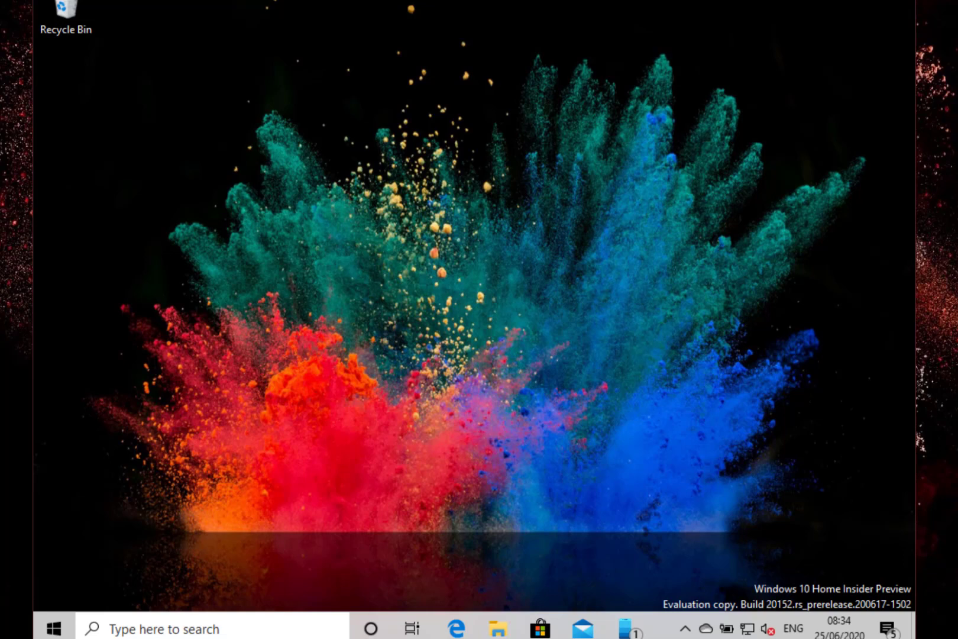
pyautogui.moveTo(566, 202)
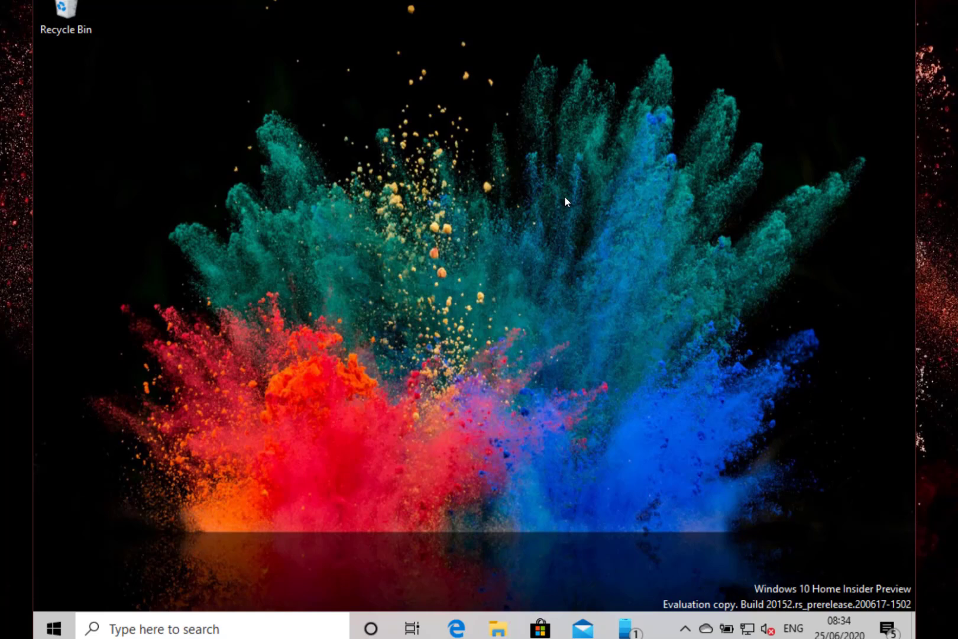
pyautogui.moveTo(151, 480)
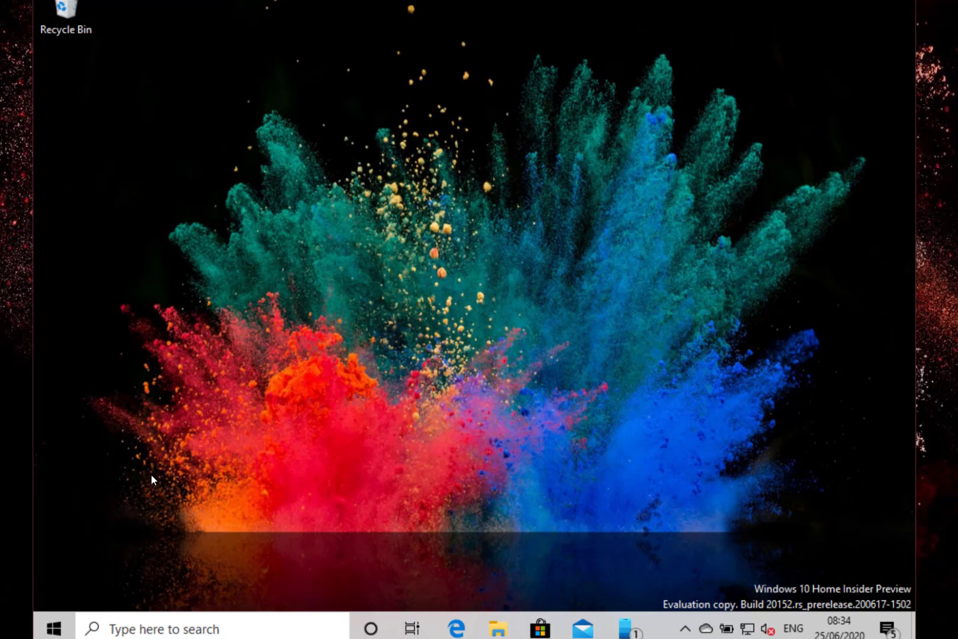
pyautogui.moveTo(209, 636)
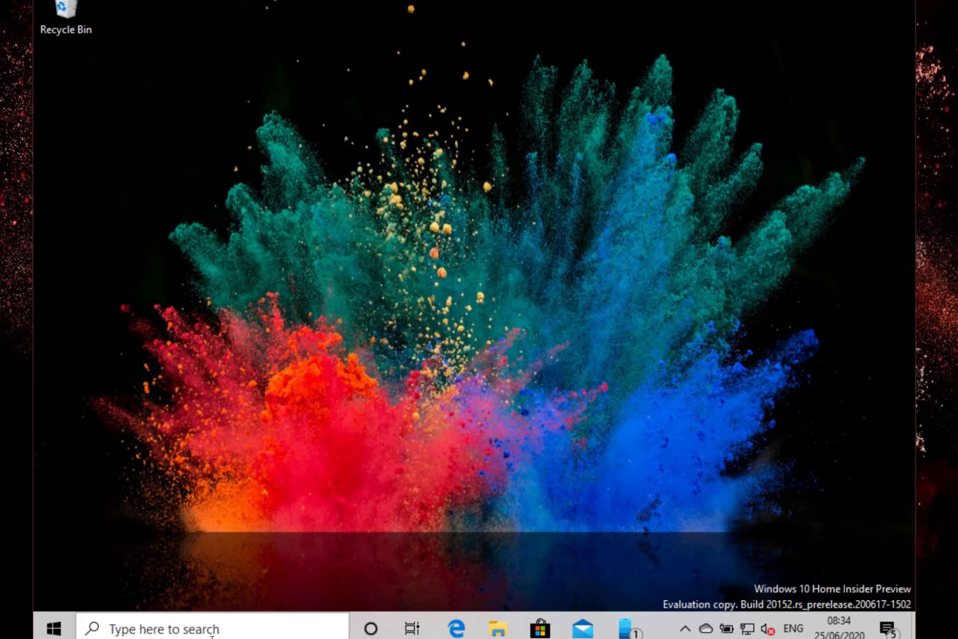
# - Search the taskbar for 'note' so Notepad appears as the best match
pyautogui.write('note')
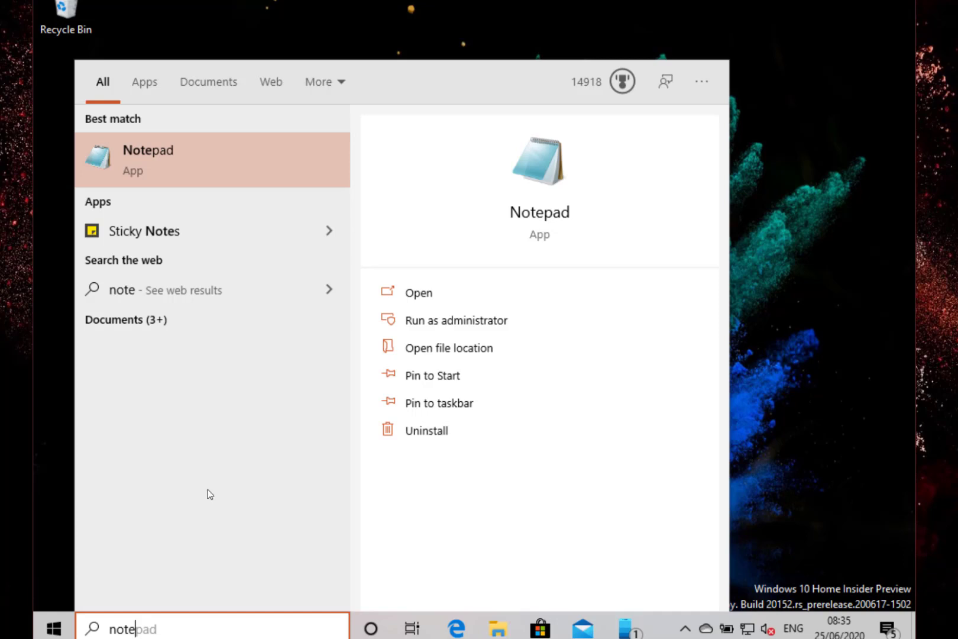
pyautogui.moveTo(807, 351)
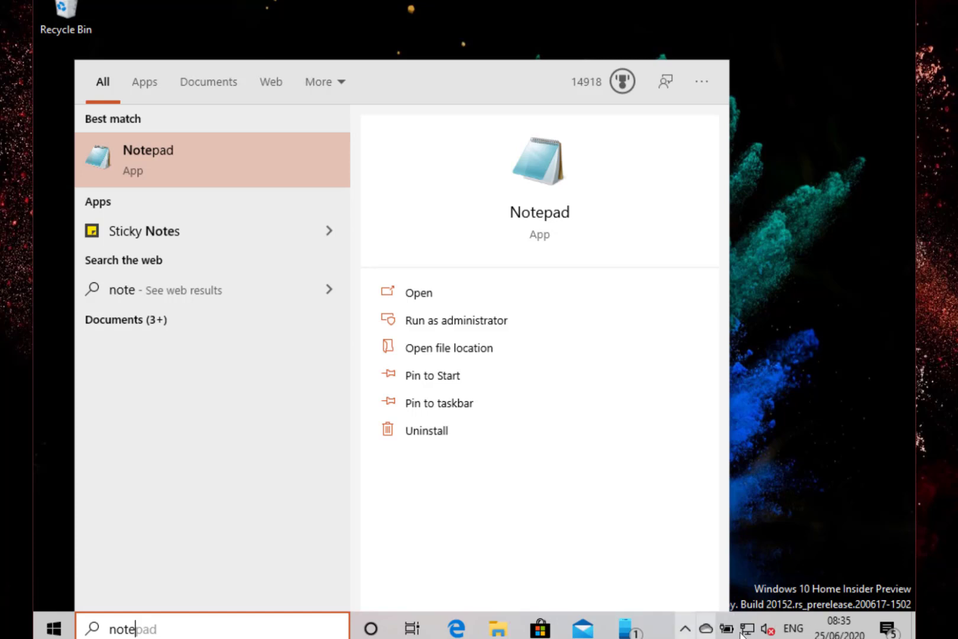
pyautogui.moveTo(746, 628)
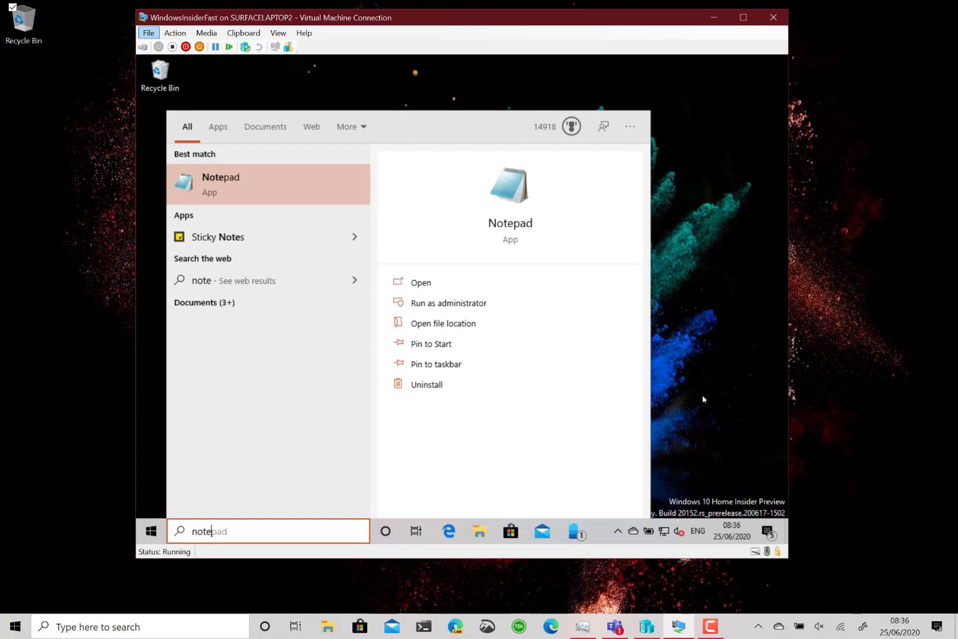
pyautogui.moveTo(573, 284)
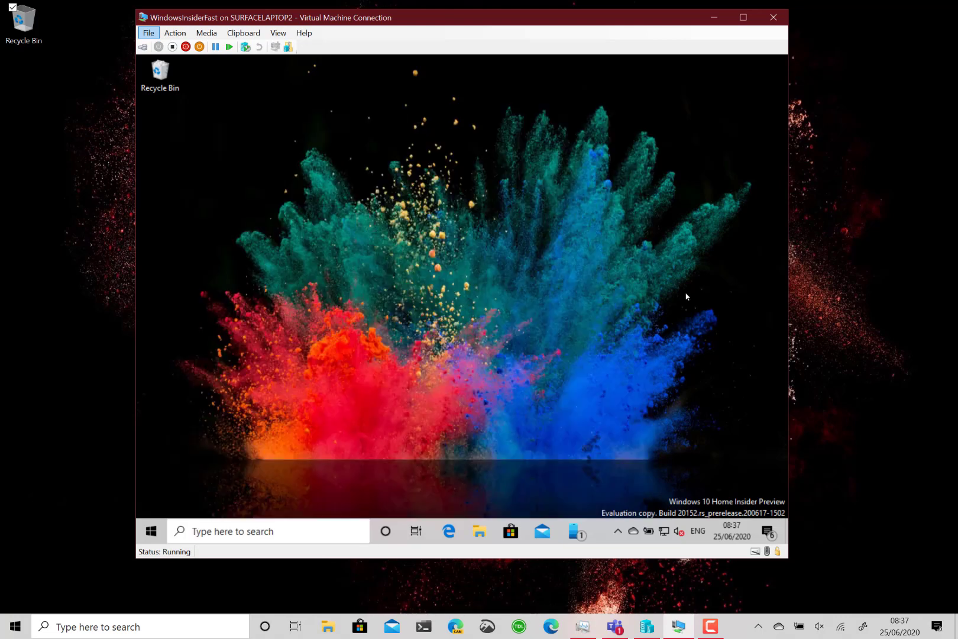
pyautogui.moveTo(151, 532)
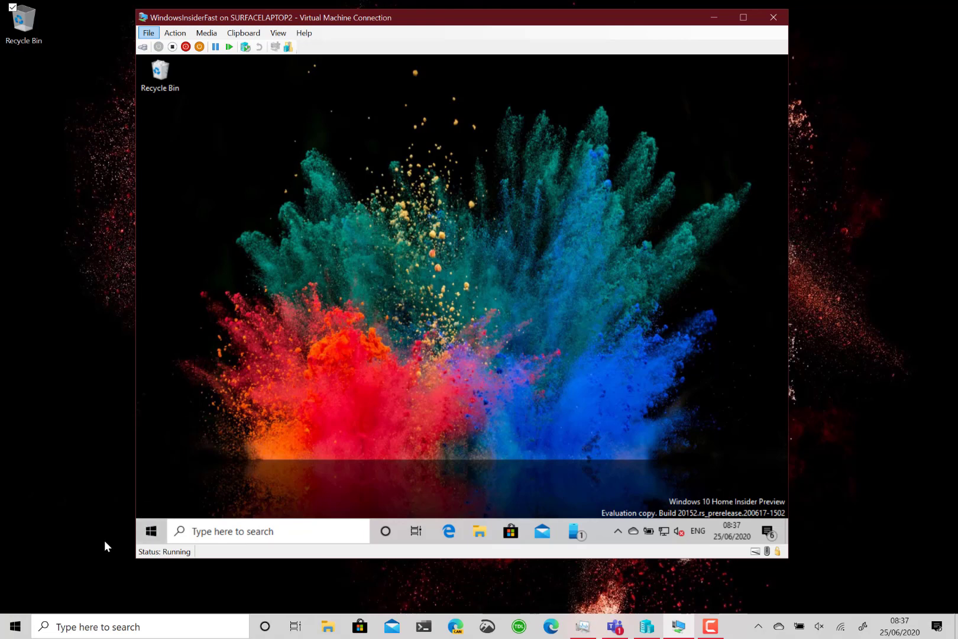
# - Bring up the guest Windows Start menu showing the app list and pinned tiles
pyautogui.click(151, 531)
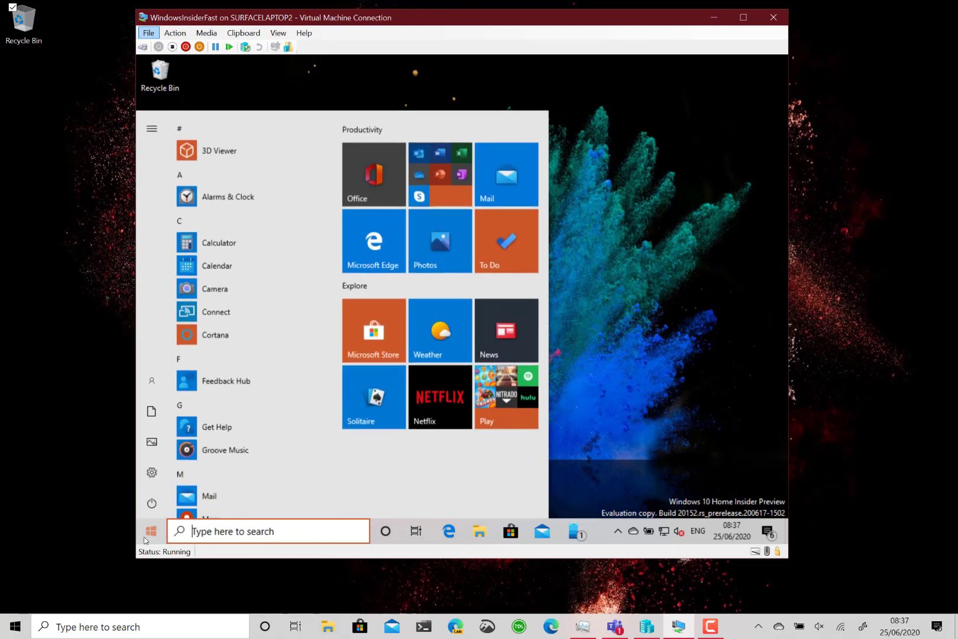